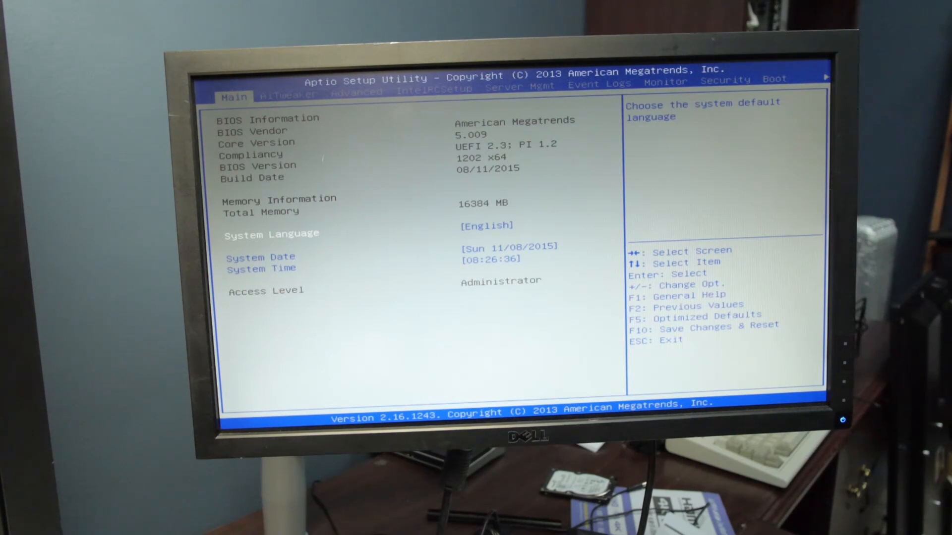
- Show the Ai Tweaker page with CPU, DRAM, VCCIO and PCH voltages on Auto
left_click(289, 95)
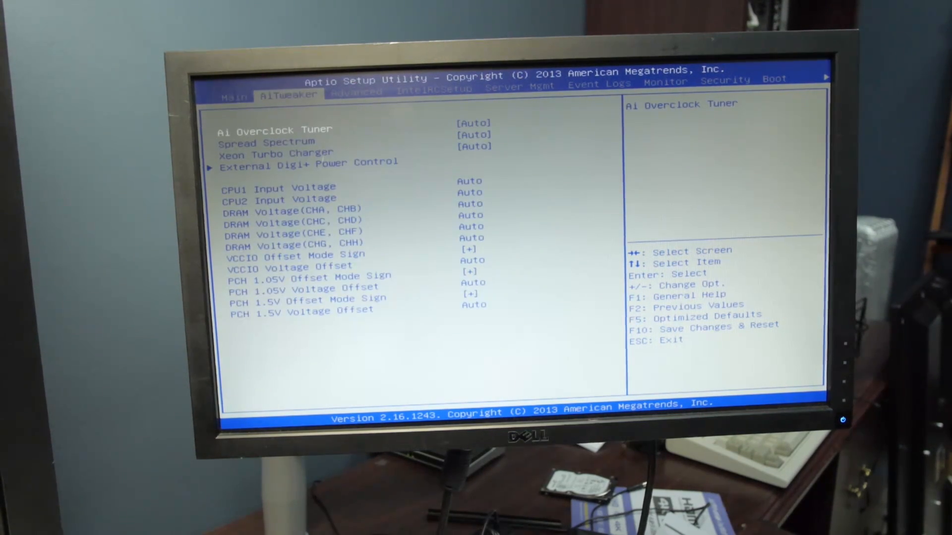